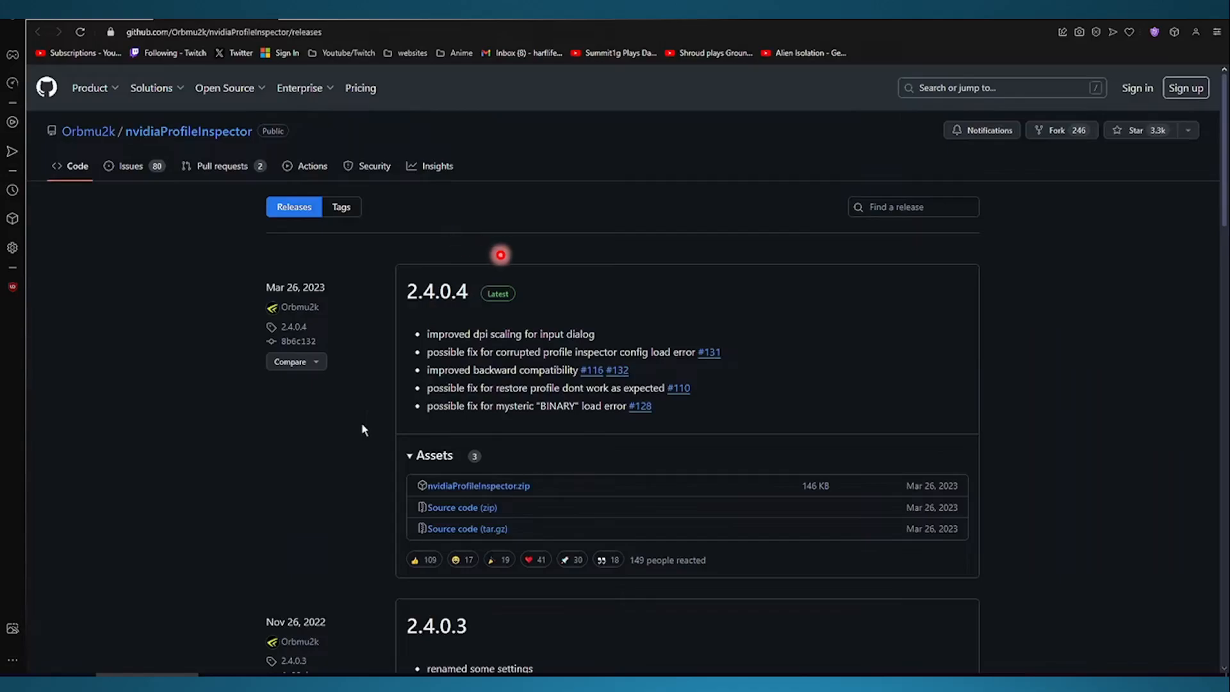
{"action": "mouse_move", "coordinate": [296, 189]}
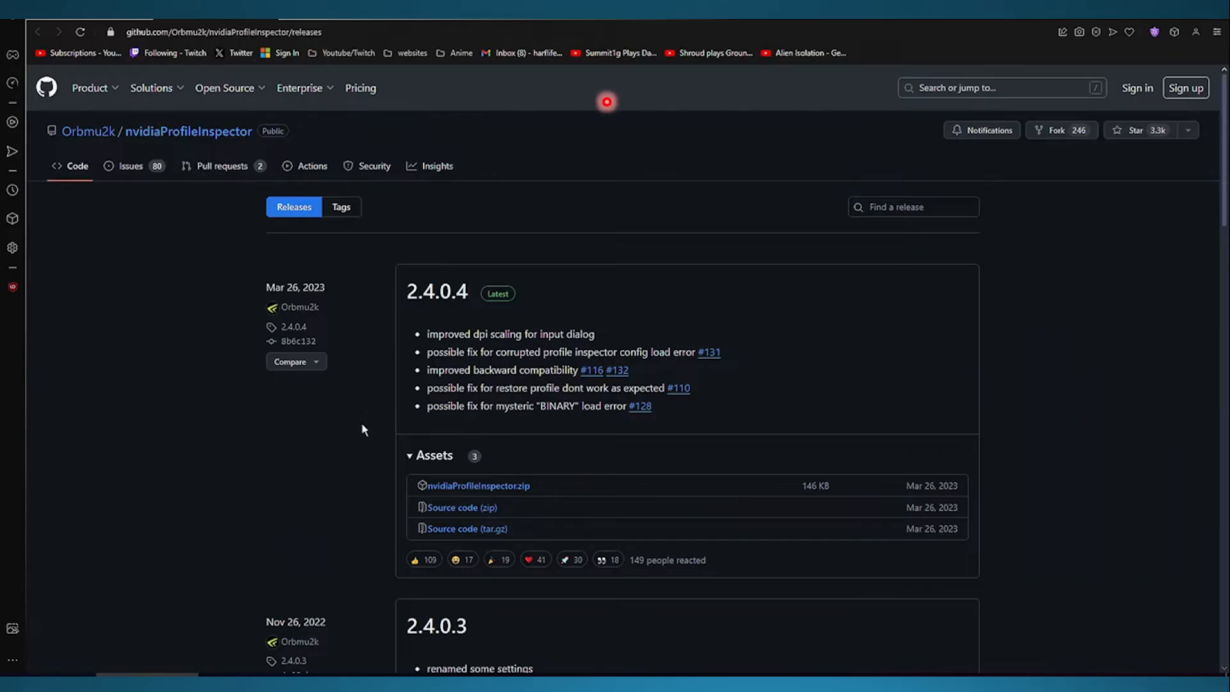
{"action": "mouse_move", "coordinate": [111, 147]}
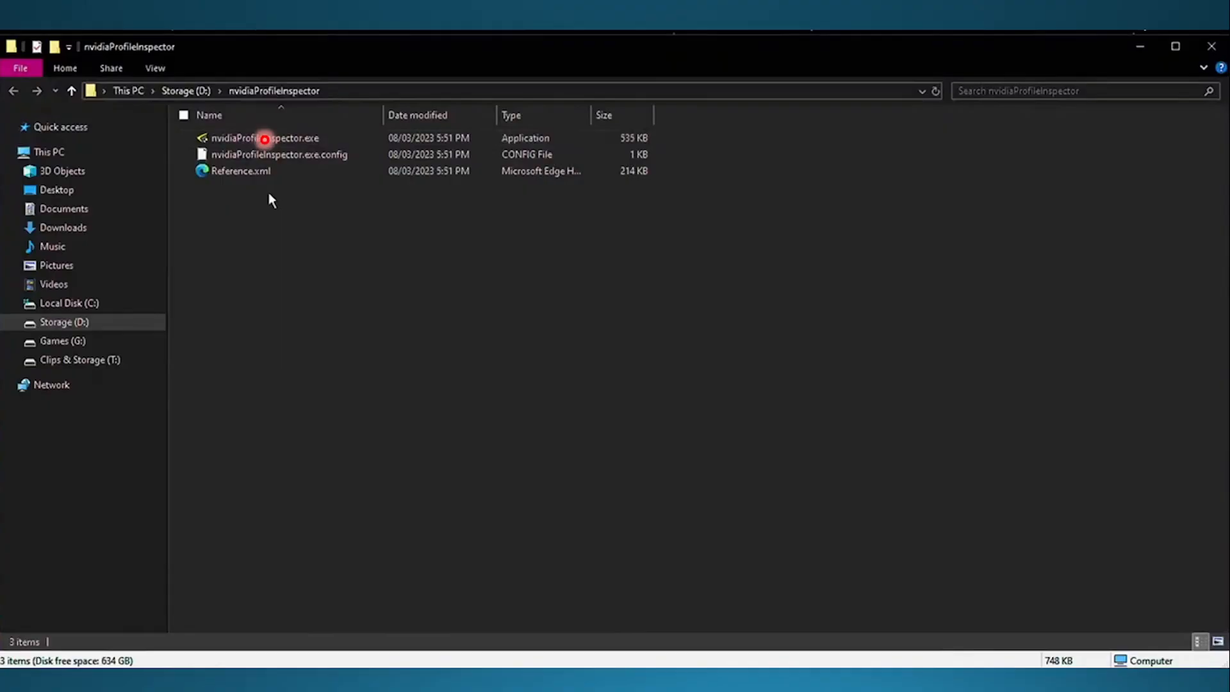
Run nvidiaProfileInspector.exe as administrator from its downloaded folder
{"action": "right_click", "coordinate": [265, 138]}
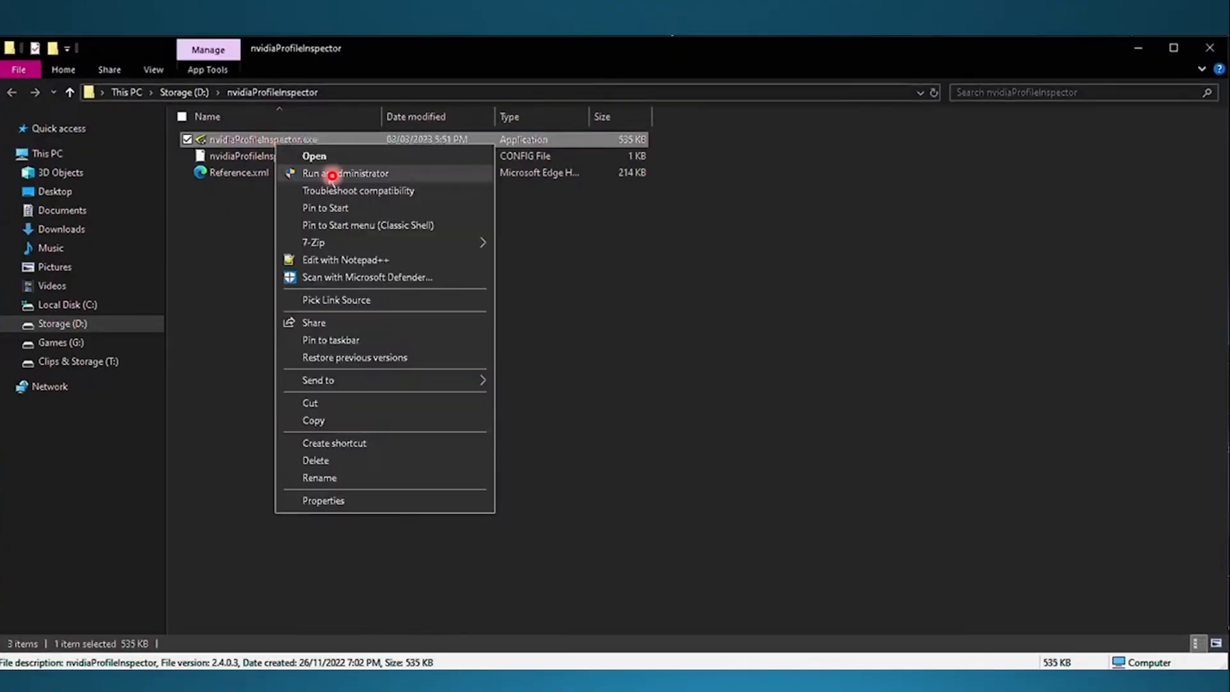
{"action": "left_click", "coordinate": [346, 173]}
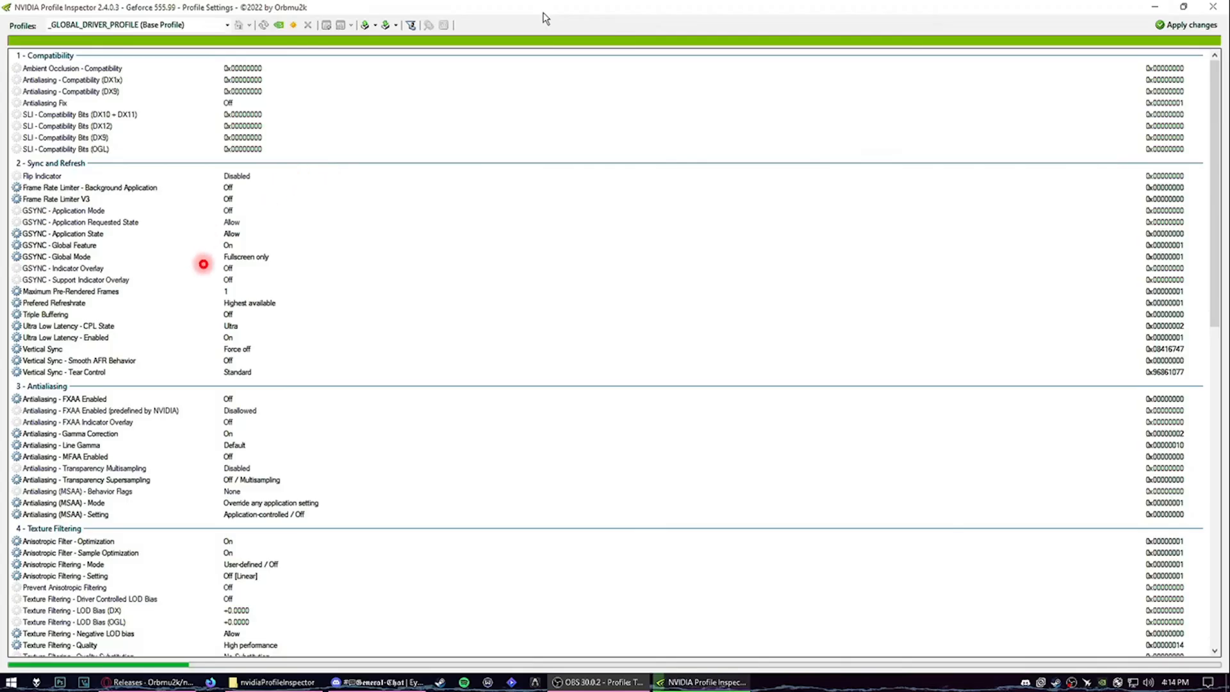
Set Ansel - Enabled to On under section 5 - Common in the global profile
{"action": "scroll", "scroll_direction": "down", "scroll_amount": 3}
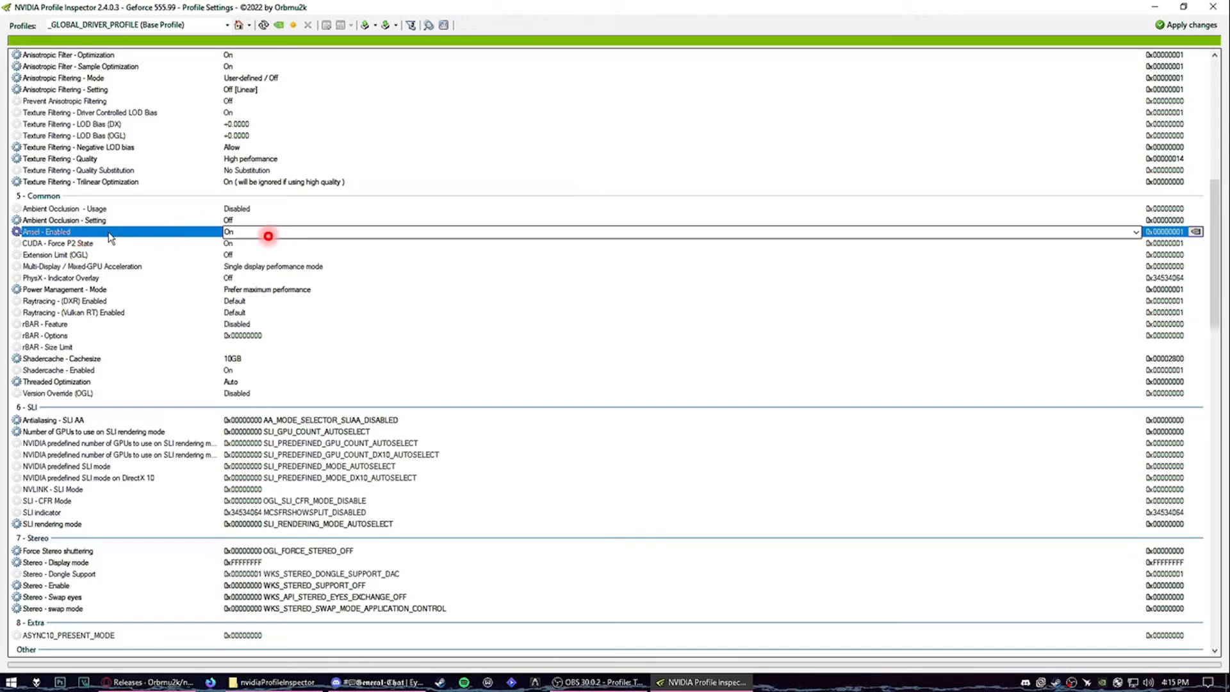
{"action": "left_click", "coordinate": [1134, 231]}
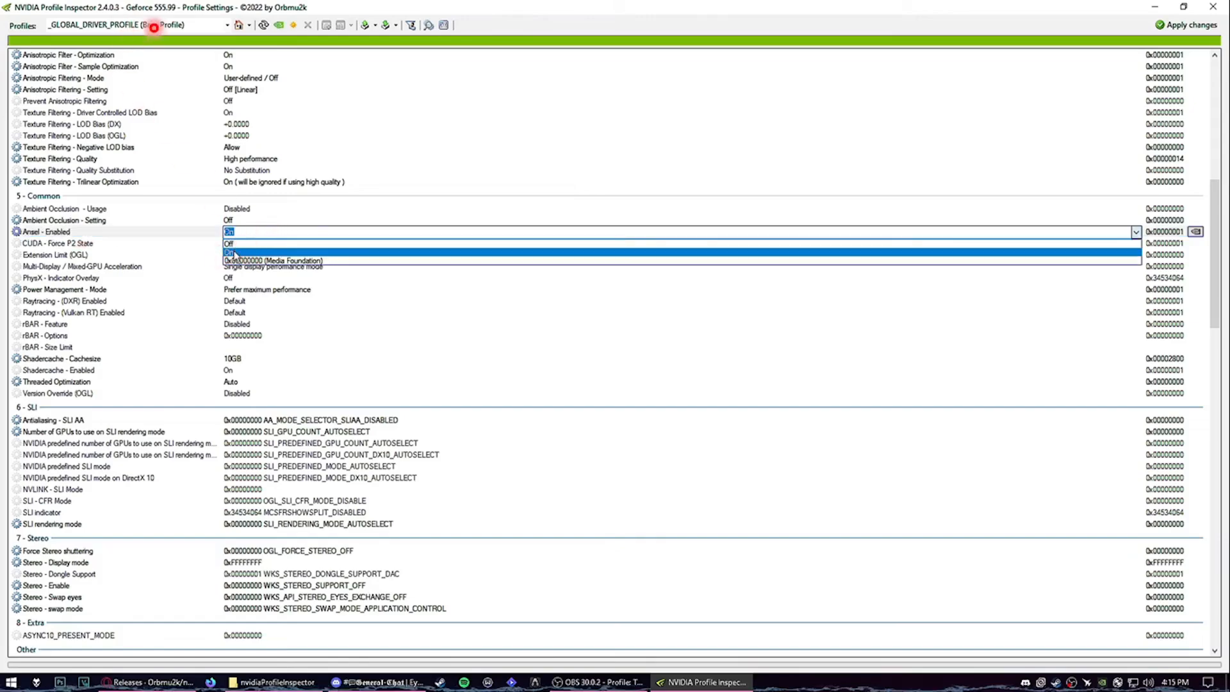
Filter profiles by "day" and load the DayZ profile, confirming Ansel - Enabled is On
{"action": "type", "text": "day"}
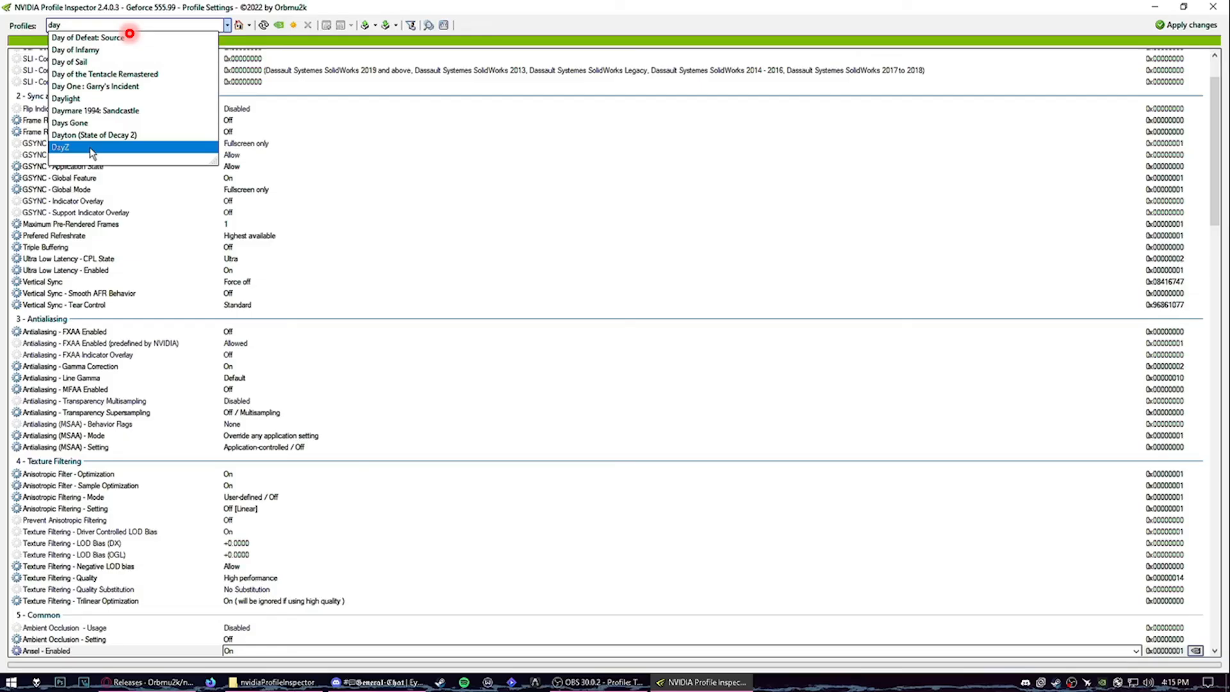
{"action": "left_click", "coordinate": [61, 147]}
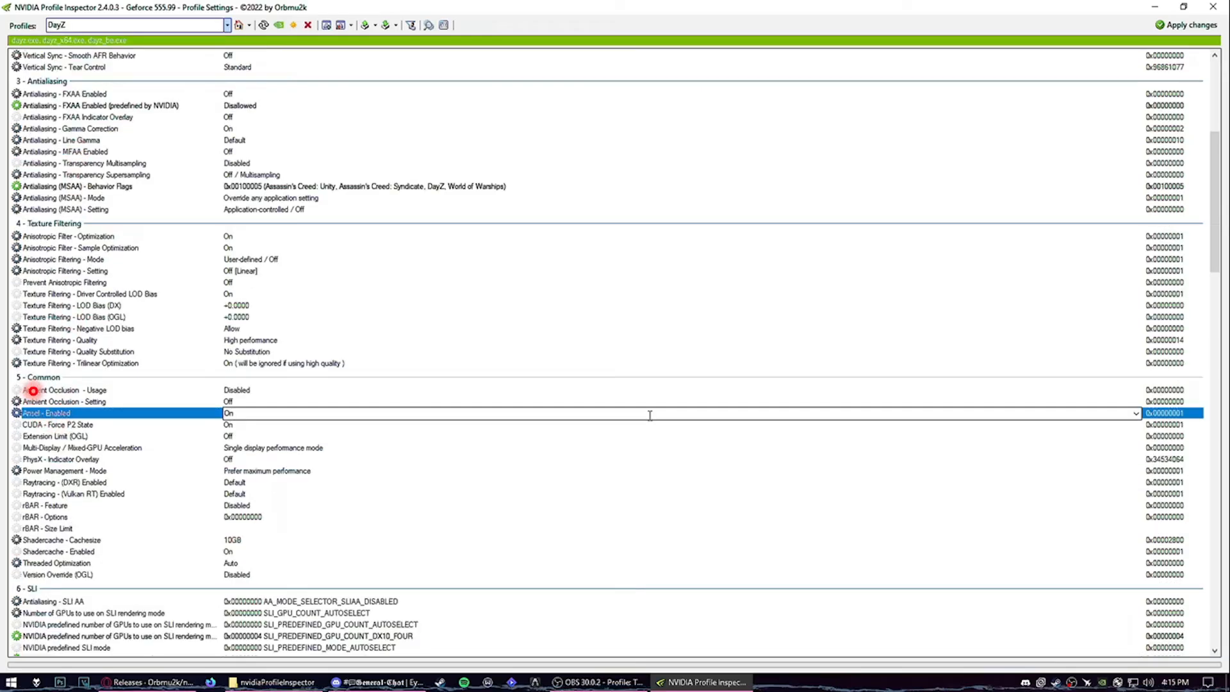
{"action": "mouse_move", "coordinate": [245, 425]}
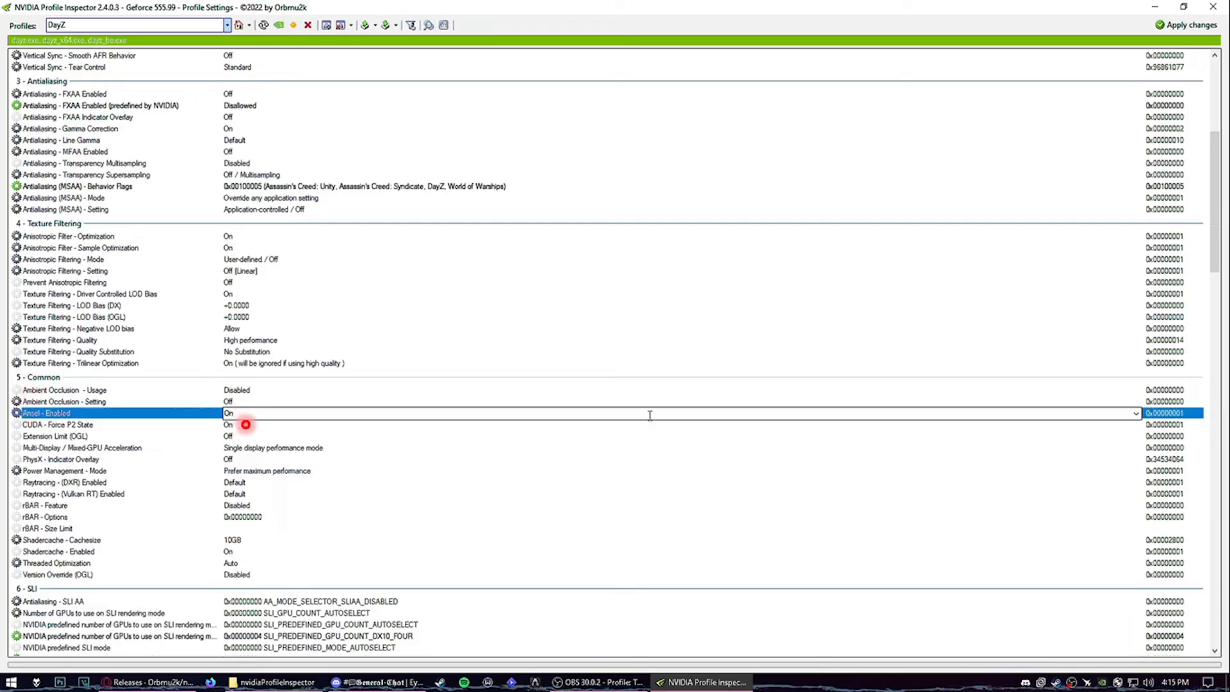